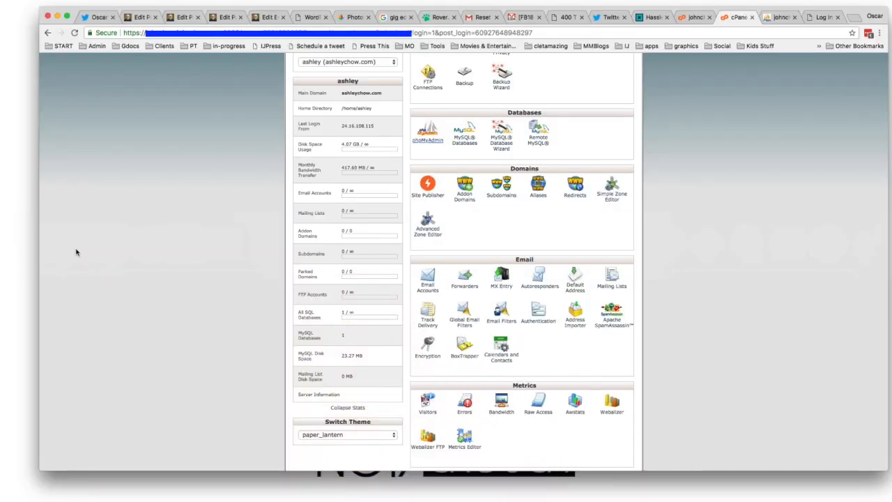
# Scroll the cPanel home page down to the Databases section
pyautogui.scroll(3)
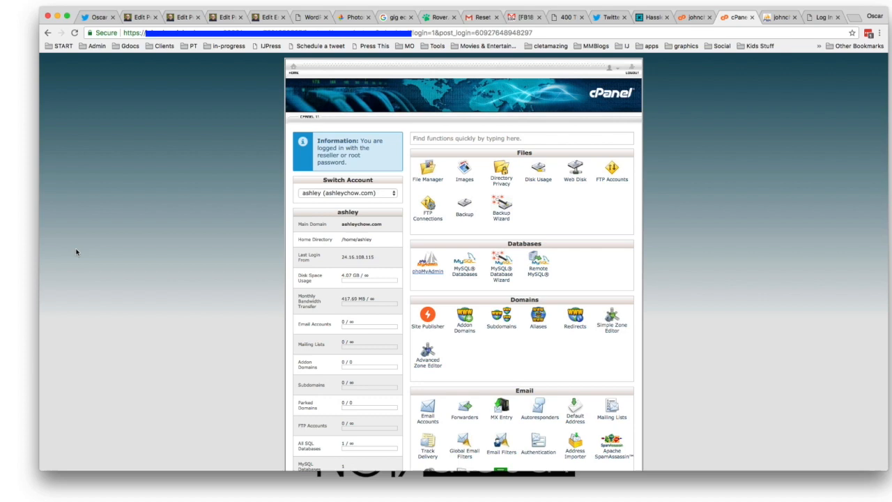
pyautogui.scroll(-3)
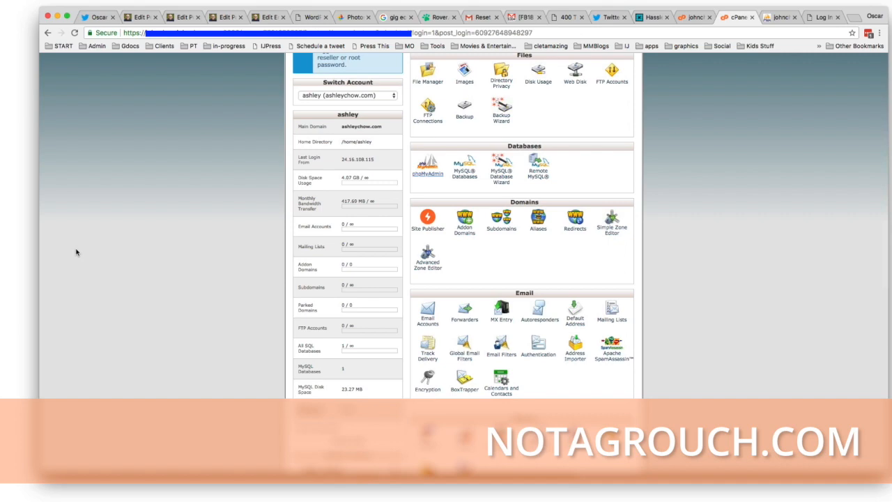
pyautogui.scroll(-3)
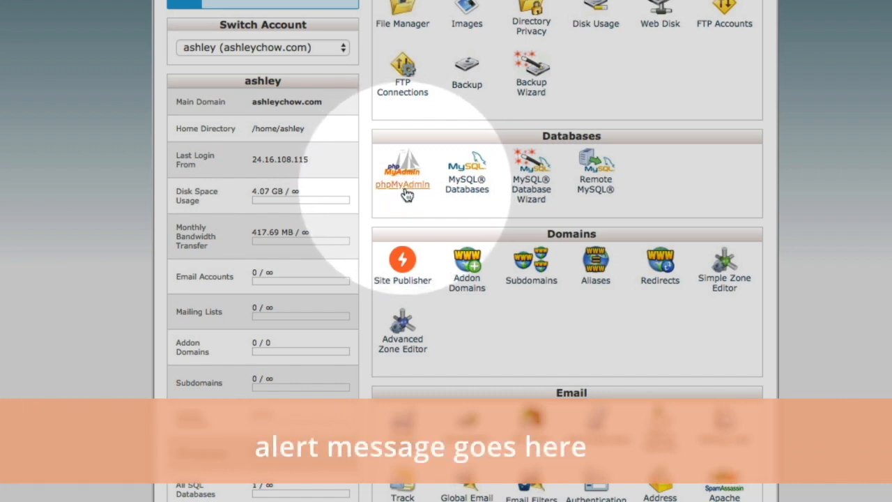
pyautogui.moveTo(406, 211)
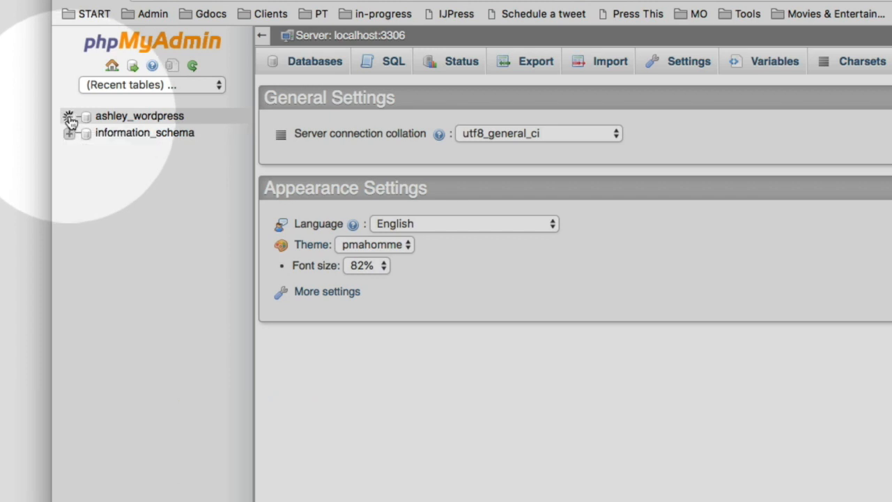
# Expand ashley_wordpress and browse the wp_users table's two user rows
pyautogui.click(69, 115)
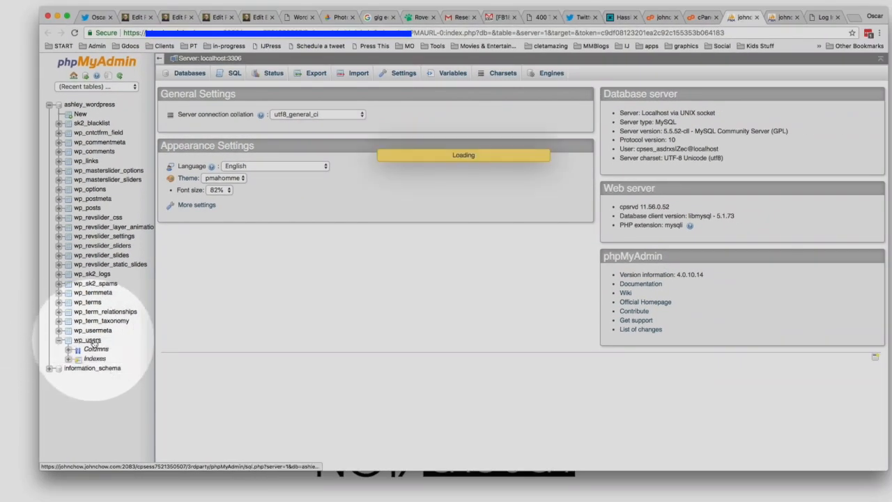
pyautogui.click(87, 339)
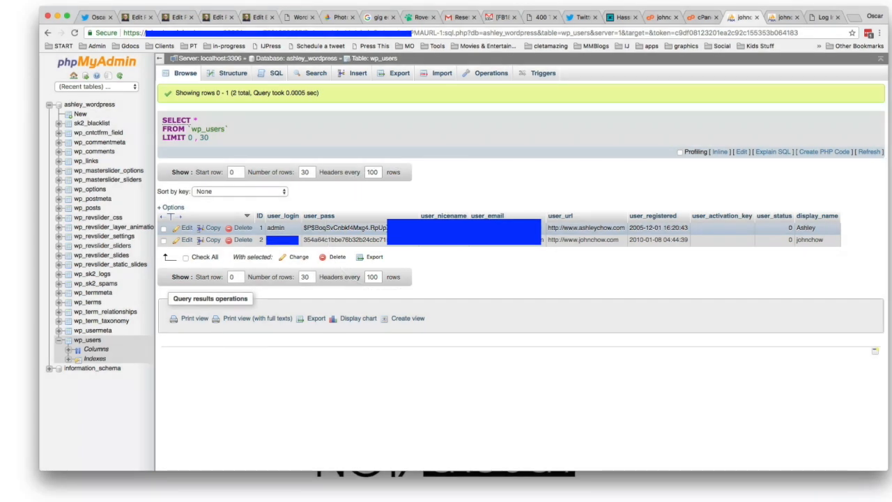
pyautogui.moveTo(193, 235)
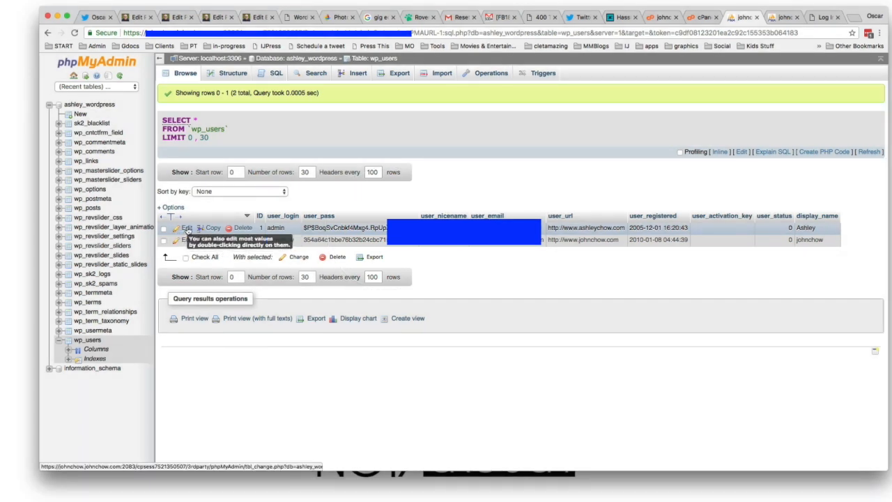
# Edit the admin row and select and clear its user_pass hash
pyautogui.click(186, 227)
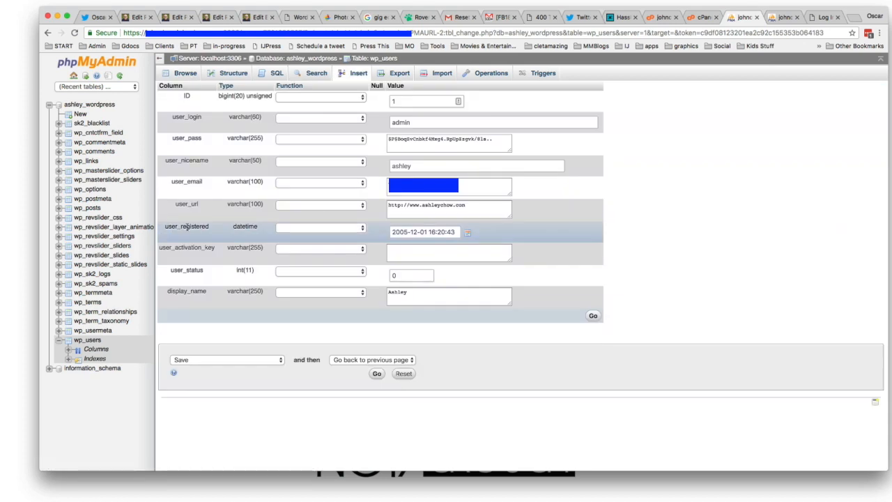
pyautogui.click(448, 139)
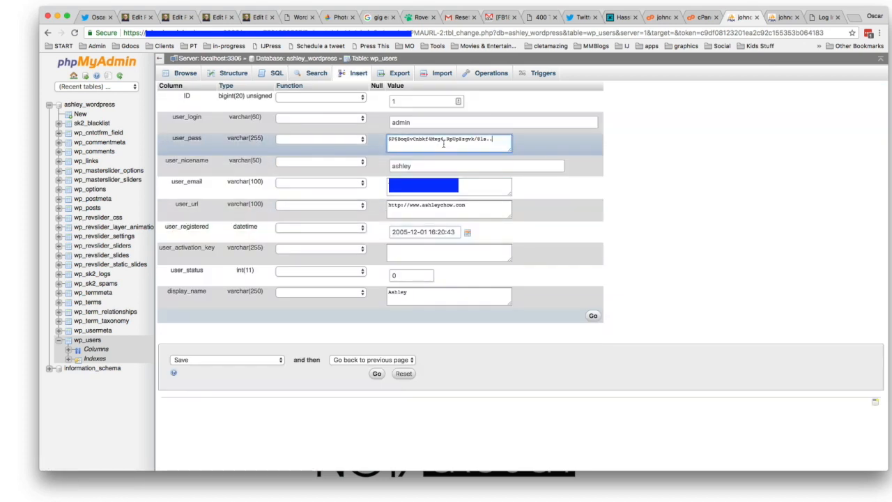
pyautogui.tripleClick(449, 141)
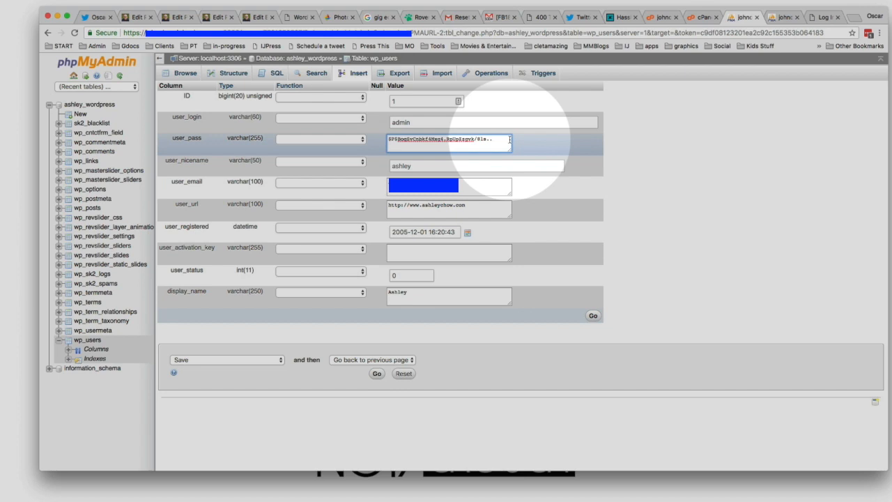
pyautogui.click(449, 142)
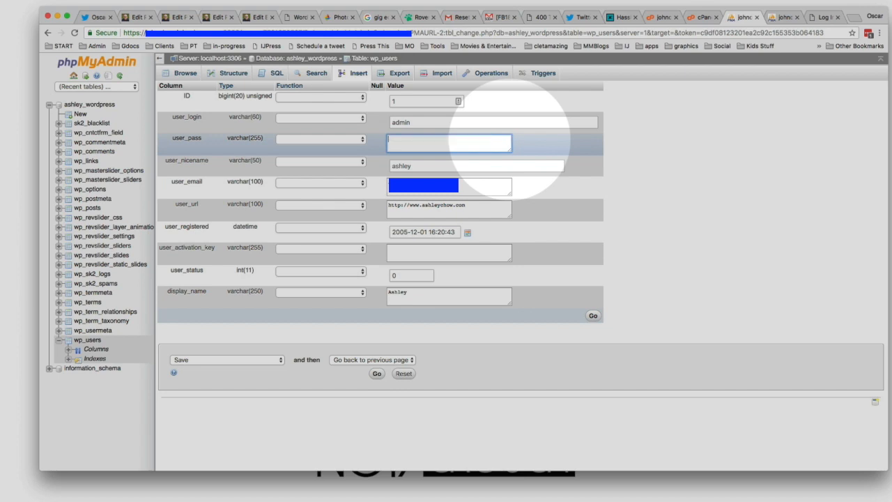
pyautogui.moveTo(686, 121)
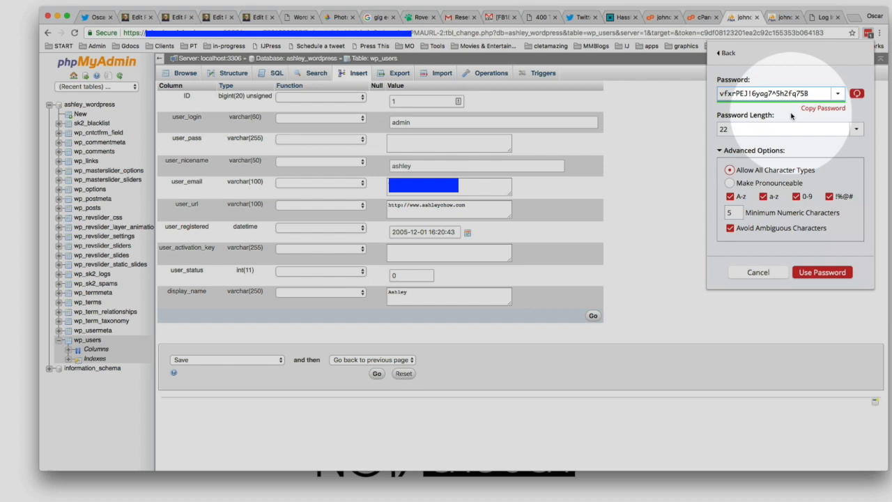
# Copy the generated password into user_pass, apply the MD5 function, and save the record
pyautogui.click(837, 93)
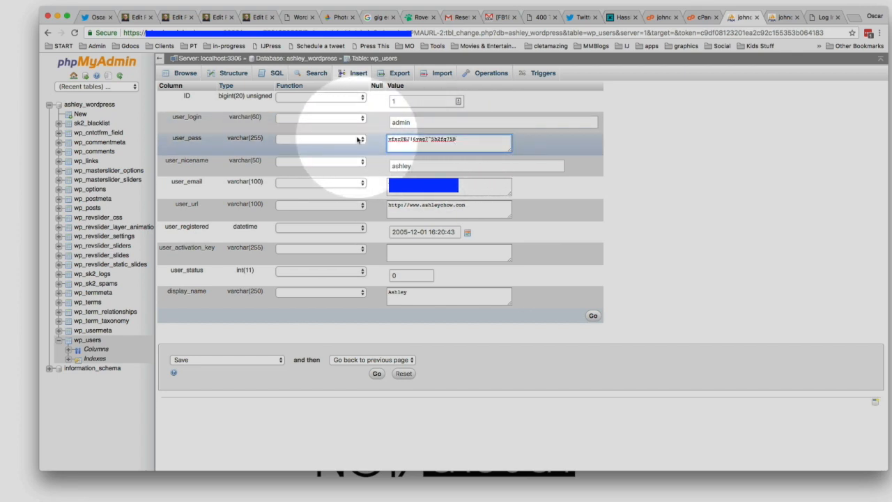
pyautogui.click(319, 138)
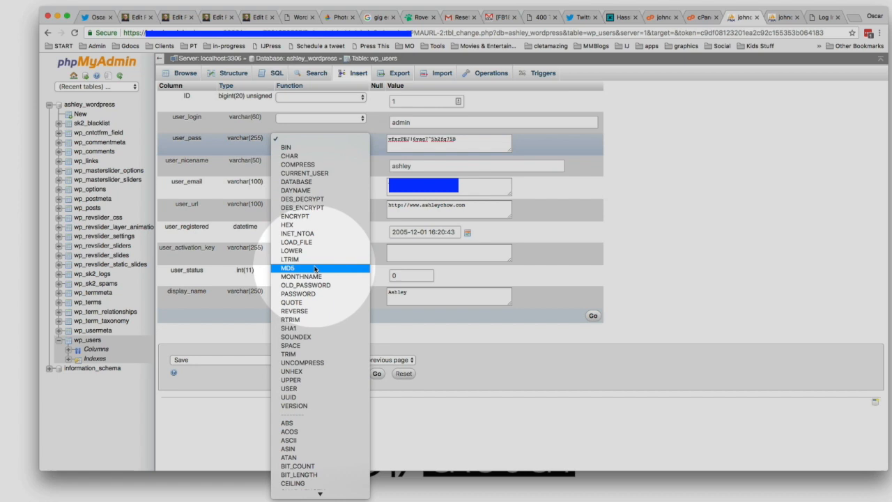
pyautogui.click(287, 267)
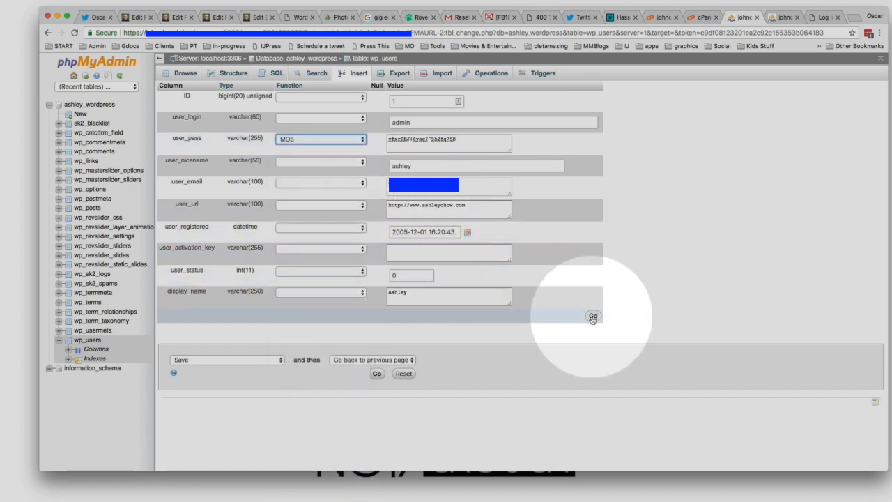
pyautogui.click(593, 315)
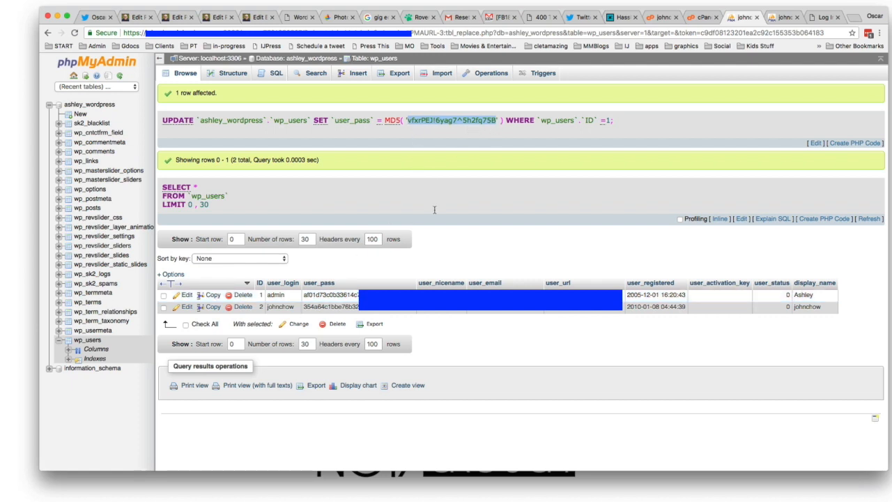
# On the WordPress login page, sign in as admin with the new password
pyautogui.click(825, 16)
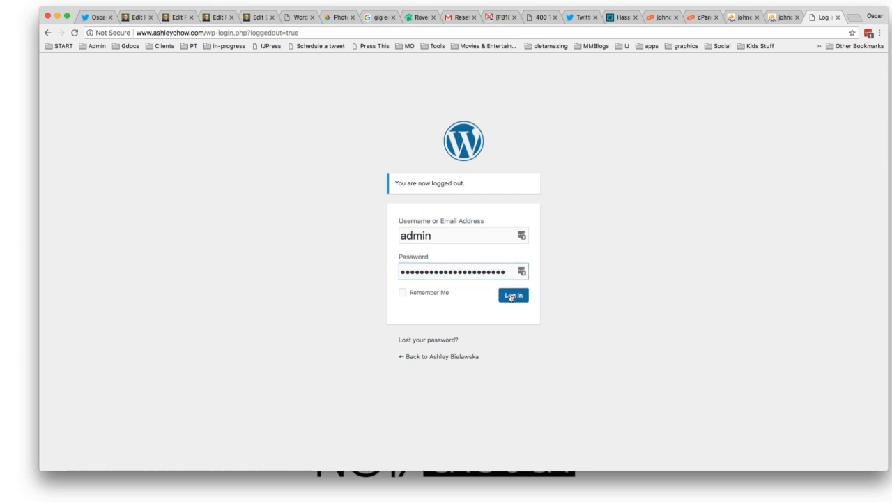
pyautogui.click(513, 295)
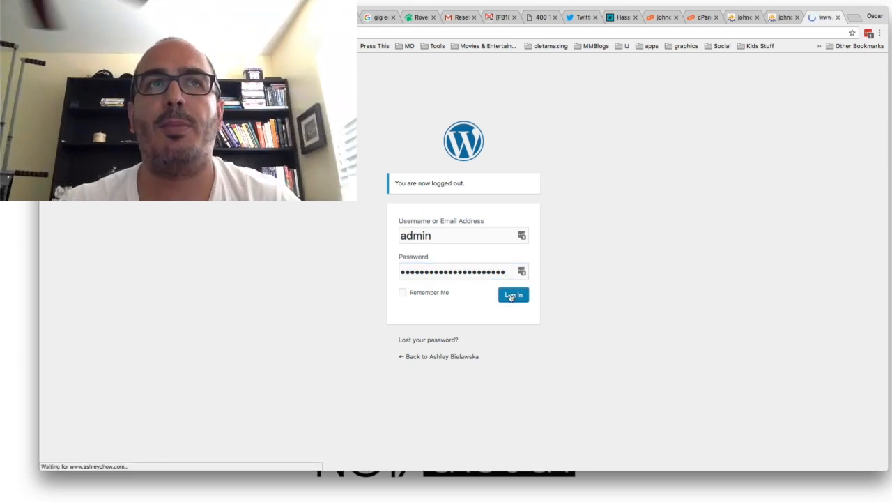
pyautogui.click(512, 294)
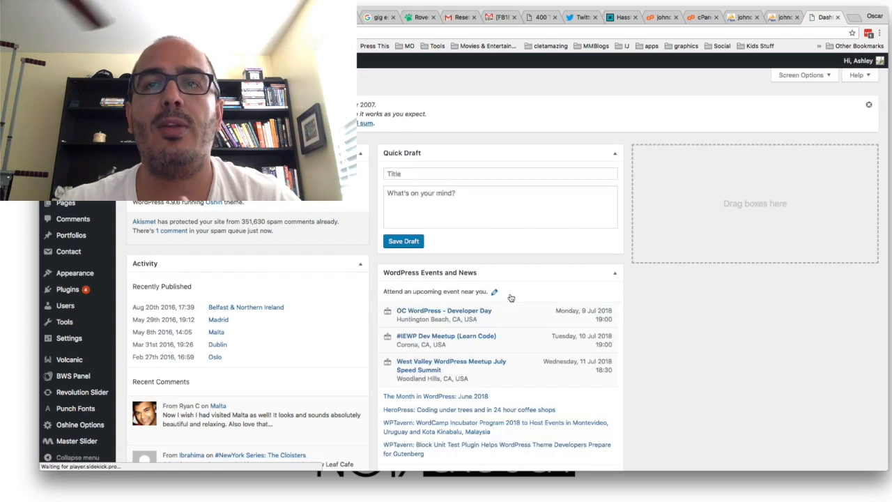